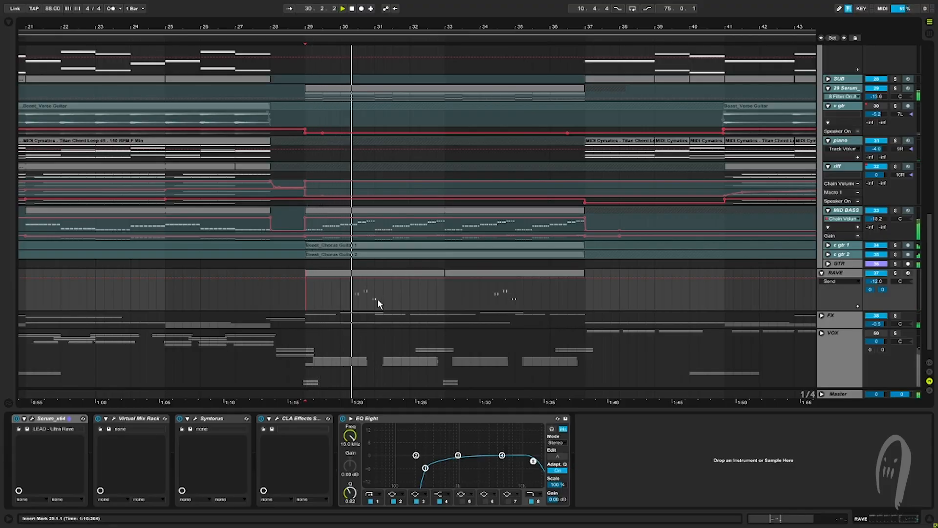
left_click(342, 8)
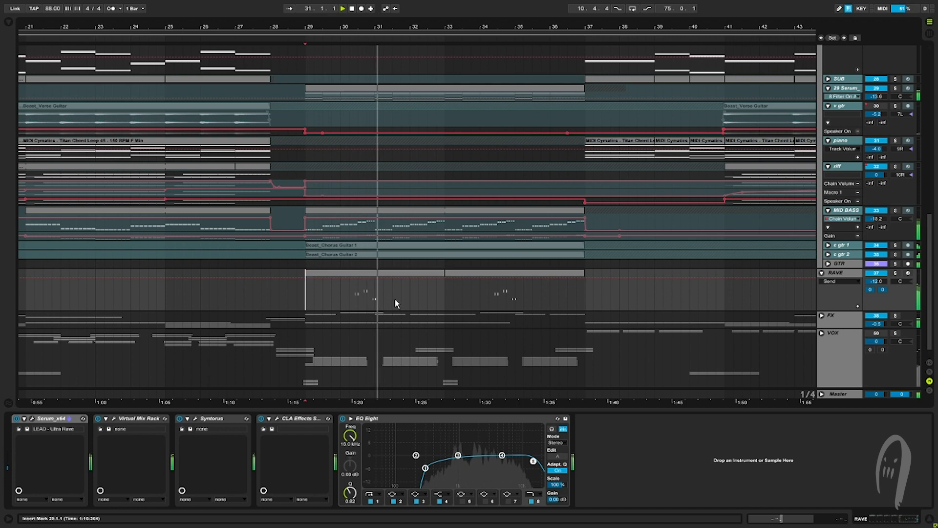